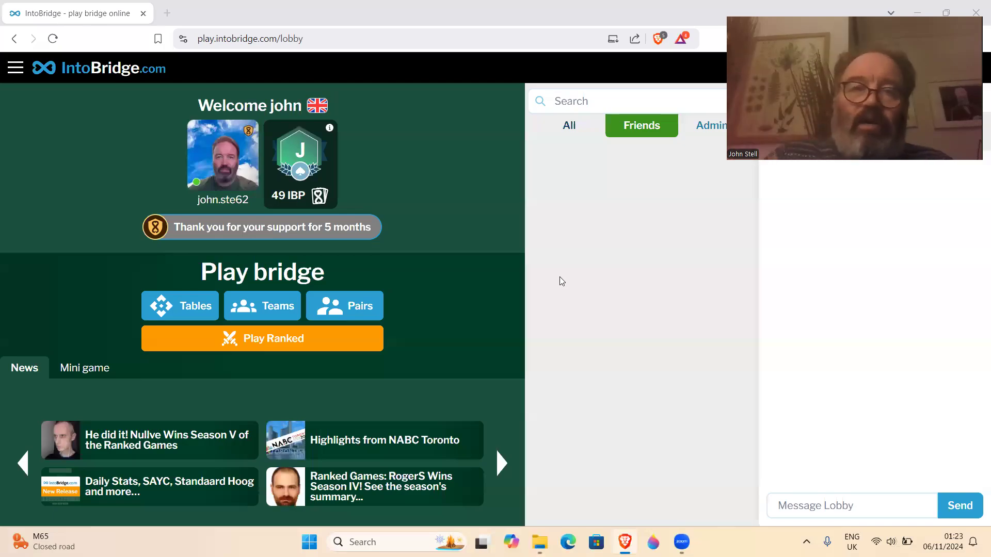
{"action": "mouse_move", "coordinate": [457, 244]}
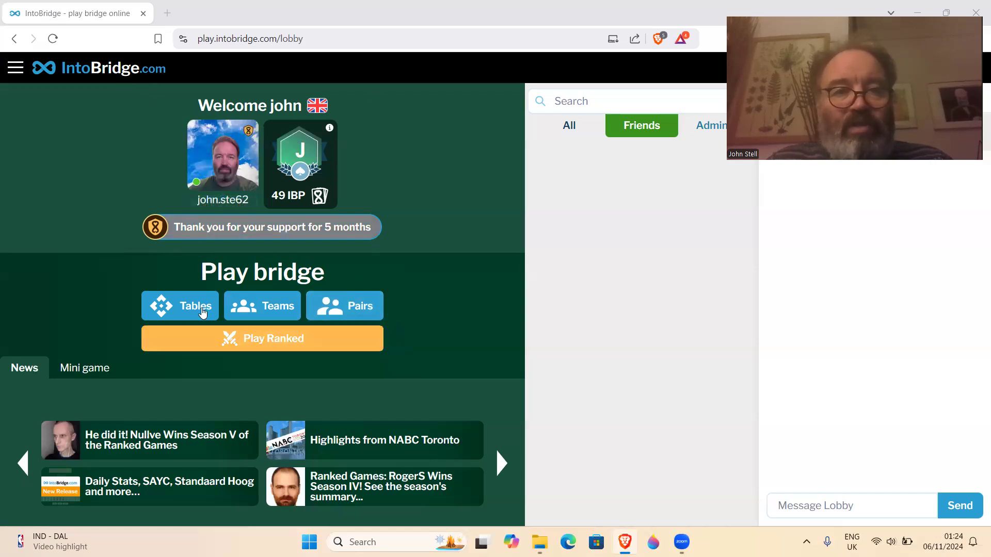
{"action": "mouse_move", "coordinate": [223, 154]}
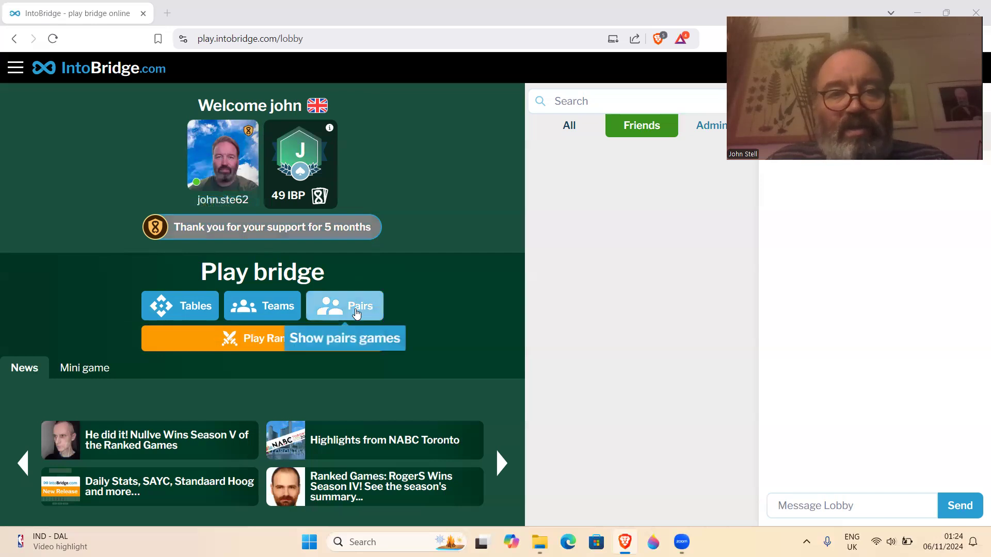
Step: Show the upcoming pairs tournaments, listing the John Stell Open Game
{"action": "left_click", "coordinate": [343, 306]}
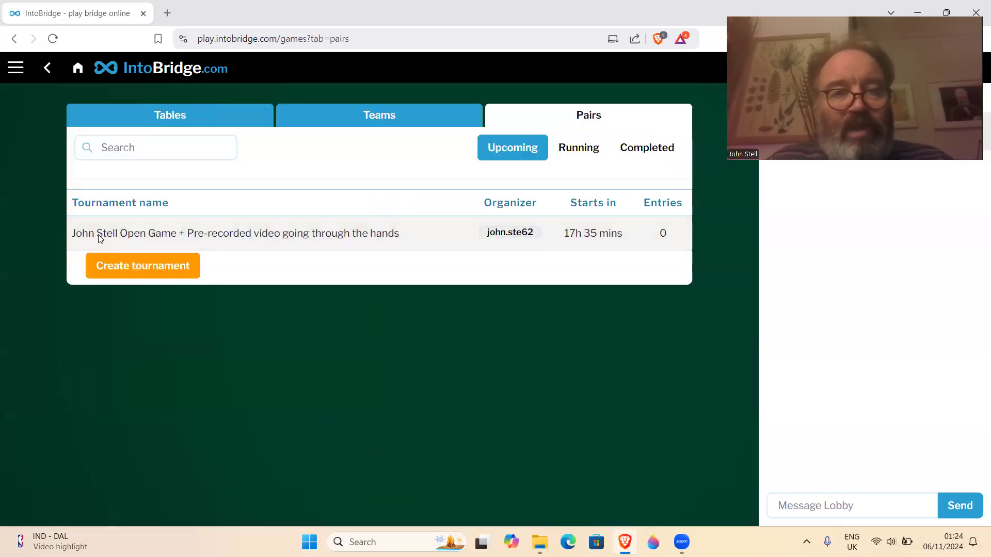
{"action": "mouse_move", "coordinate": [193, 242]}
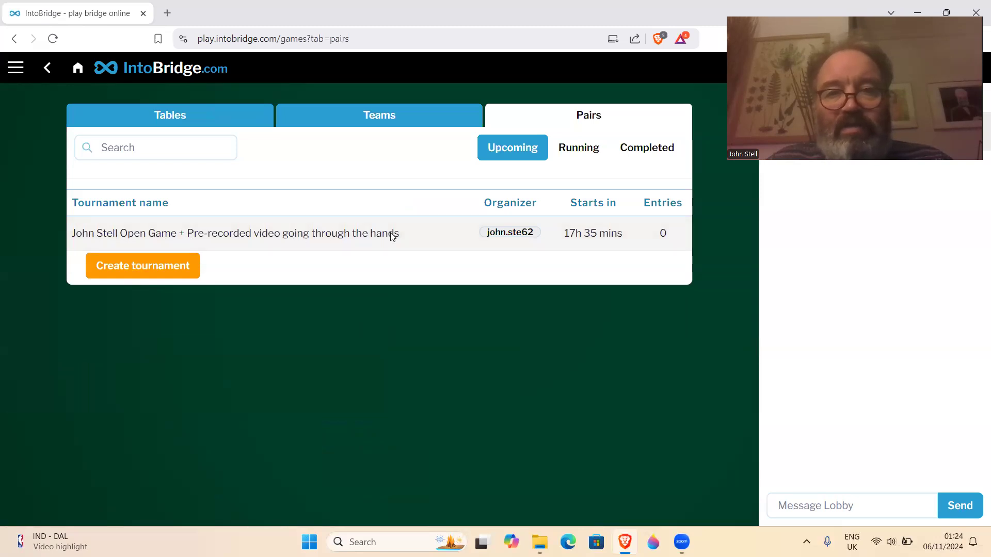
{"action": "mouse_move", "coordinate": [623, 248]}
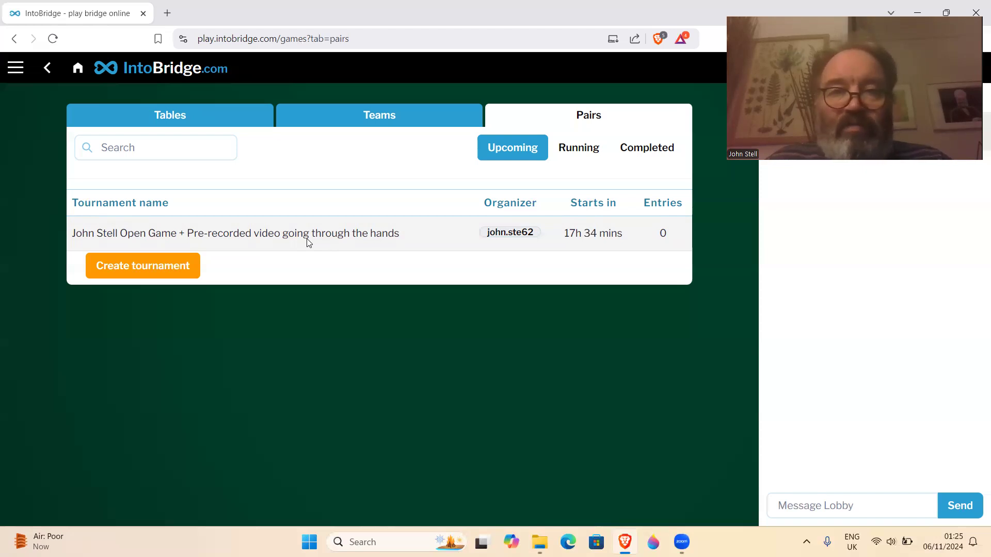
{"action": "mouse_move", "coordinate": [708, 359]}
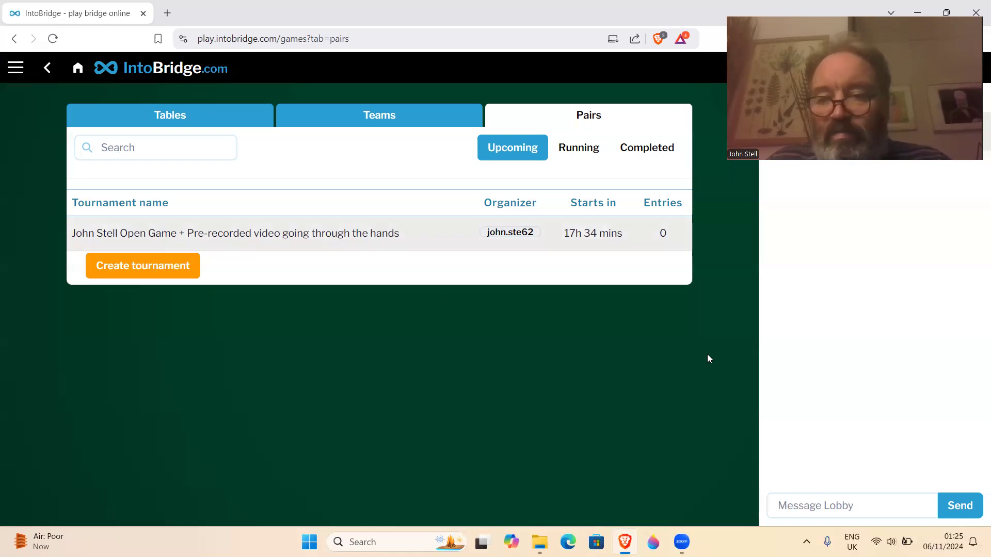